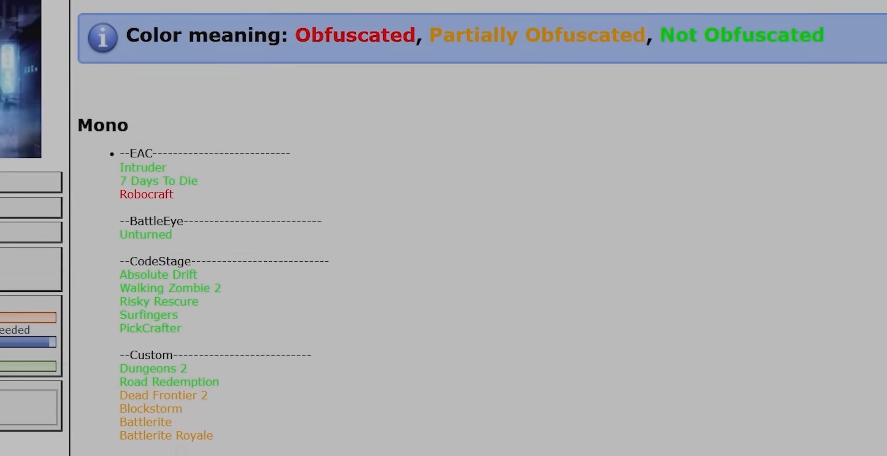
# Step: Reach the dnSpy v6.1.8 release page on GitHub and get dnSpy-net-win64.zip
pyautogui.scroll(-3)
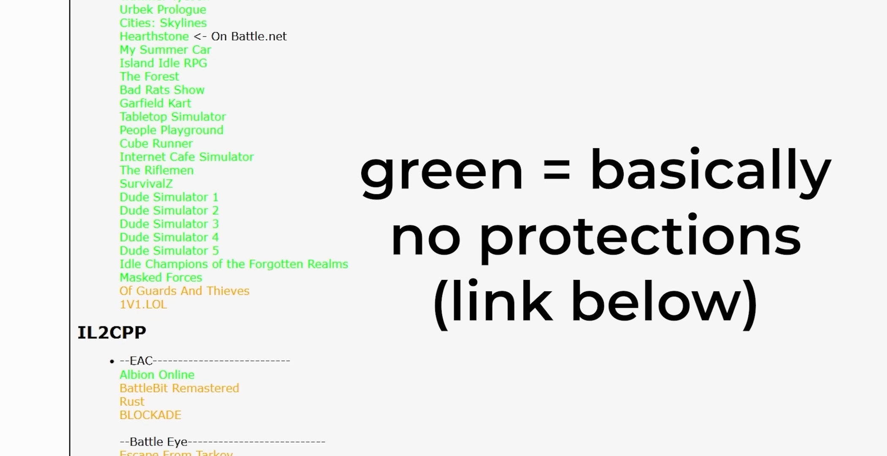
pyautogui.scroll(-3)
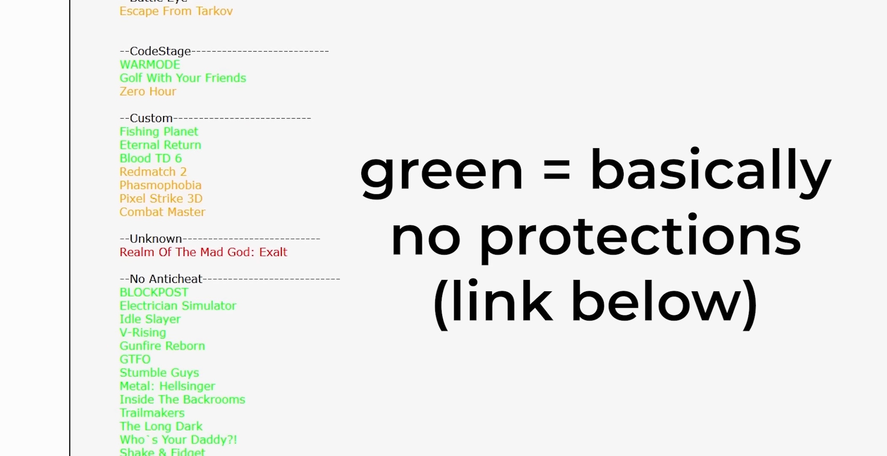
pyautogui.scroll(-3)
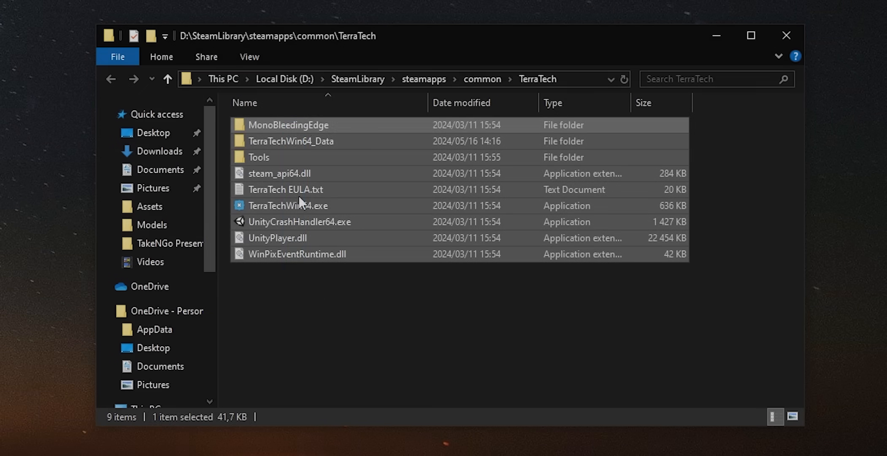
pyautogui.click(289, 125)
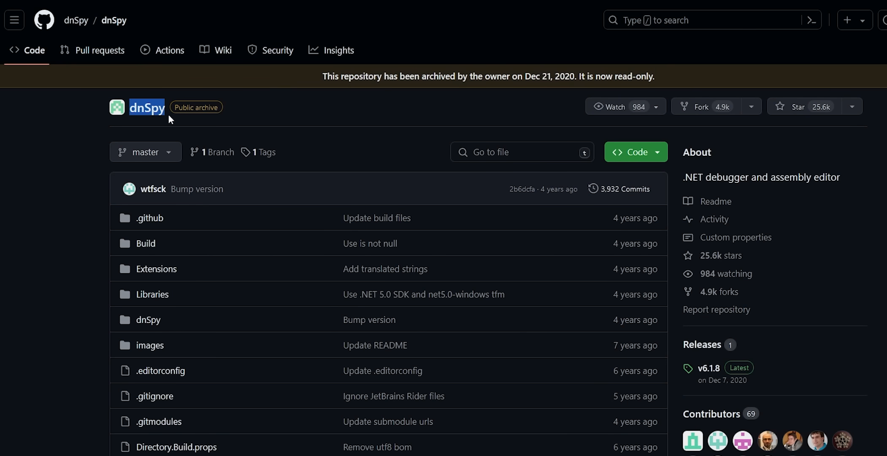
pyautogui.scroll(-3)
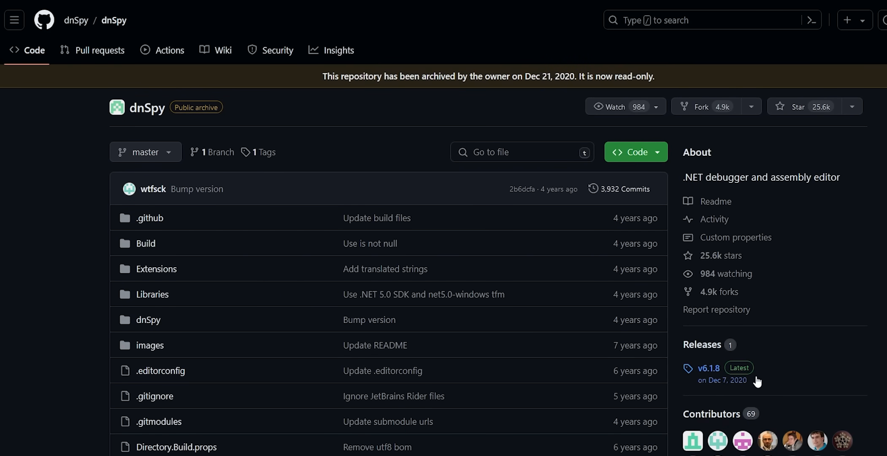
pyautogui.click(707, 367)
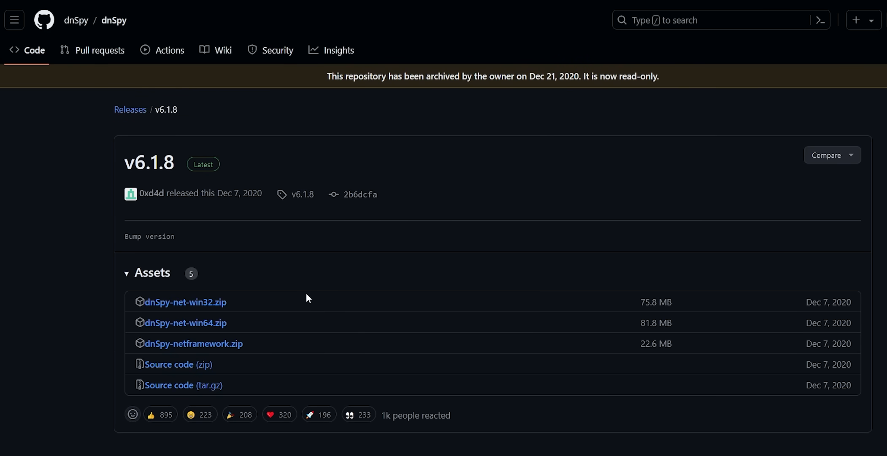
pyautogui.moveTo(185, 323)
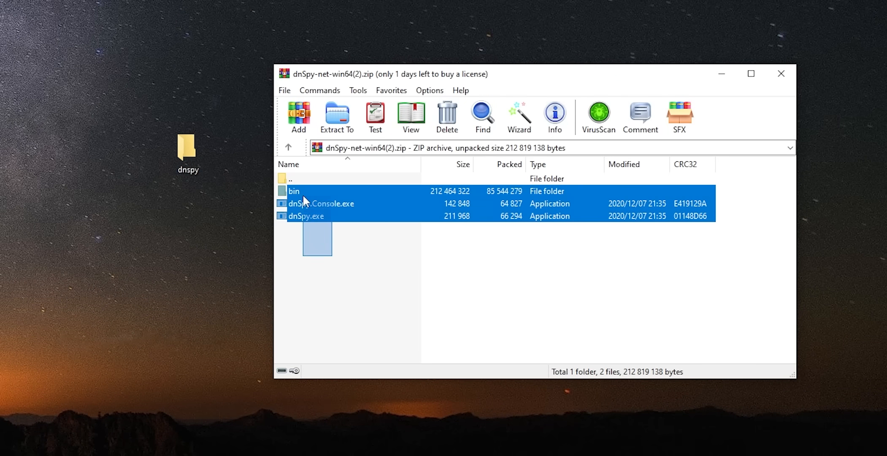
# Step: Extract the archive contents into the desktop dnspy folder and launch dnSpy.exe
pyautogui.click(337, 118)
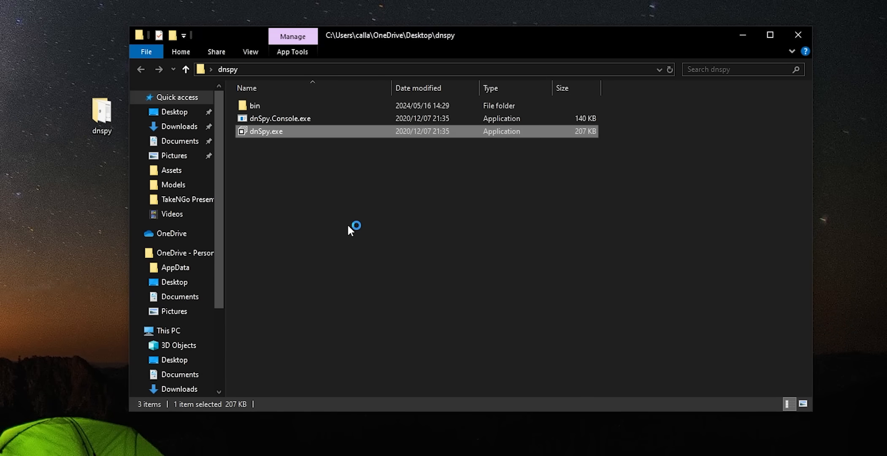
pyautogui.doubleClick(266, 130)
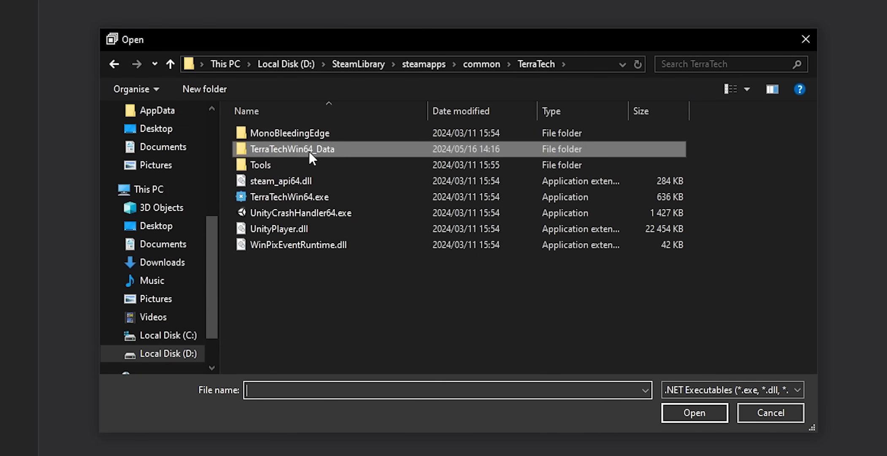
# Step: Load TerraTech's Assembly-CSharp.dll from TerraTechWin64_Data\Managed and decompile BlockPairsList
pyautogui.doubleClick(293, 148)
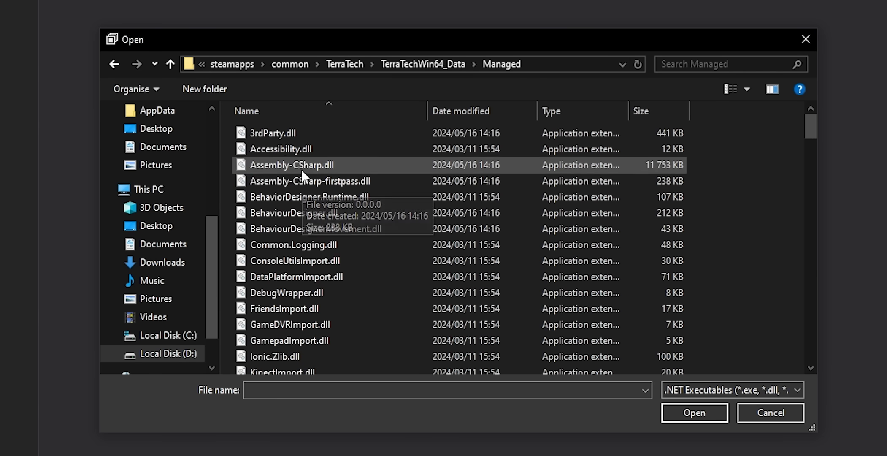
pyautogui.click(293, 165)
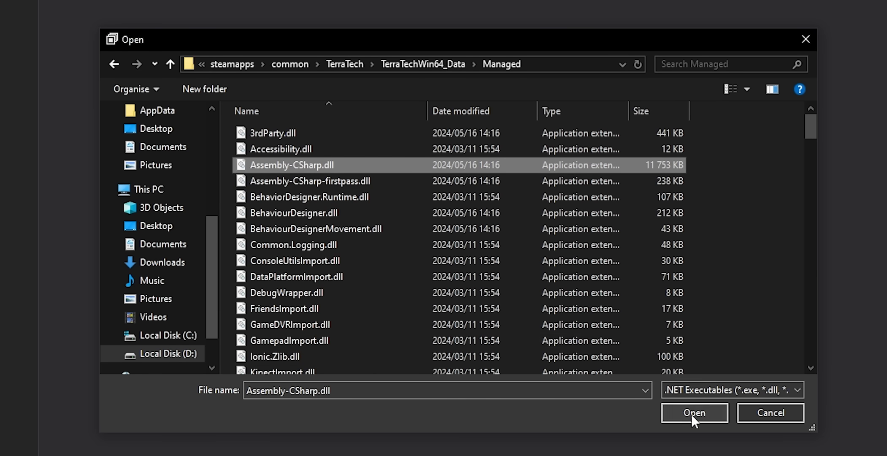
pyautogui.click(694, 412)
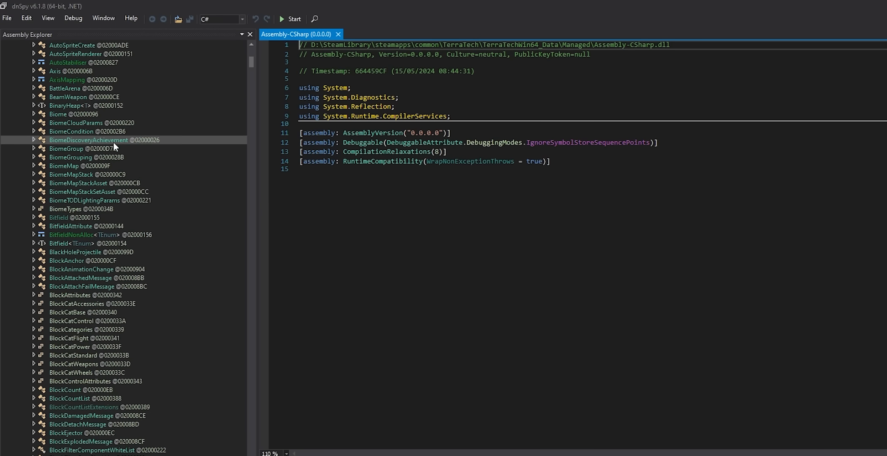
pyautogui.scroll(-3)
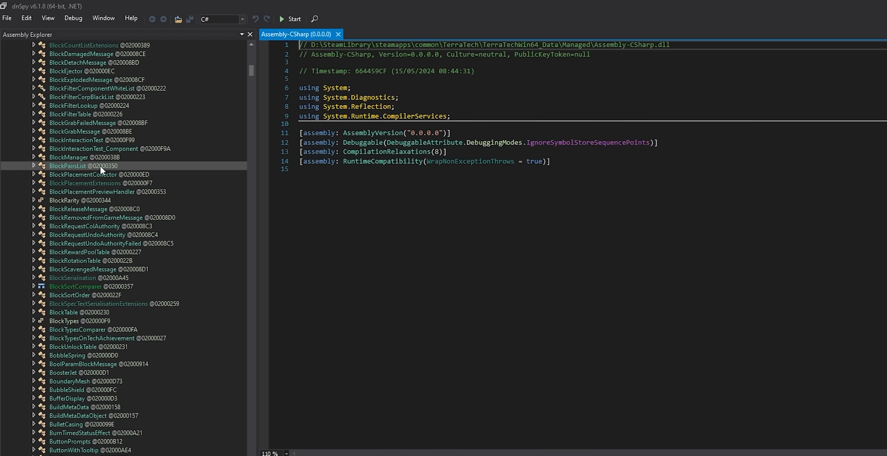
pyautogui.doubleClick(68, 165)
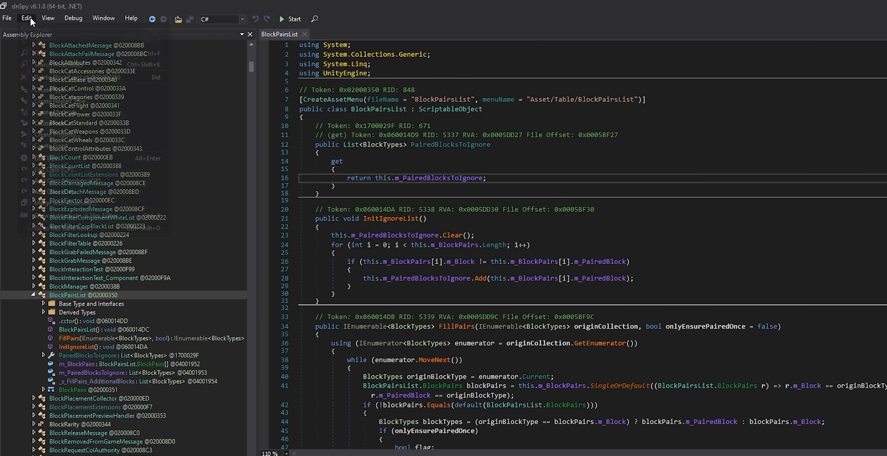
# Step: Search the loaded assemblies for 'player', revealing Singleton's _playerTank
pyautogui.click(26, 18)
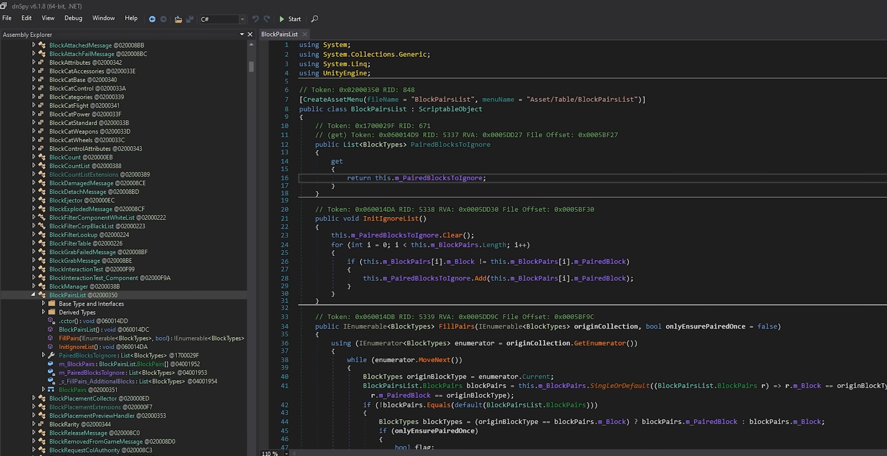
pyautogui.write('player')
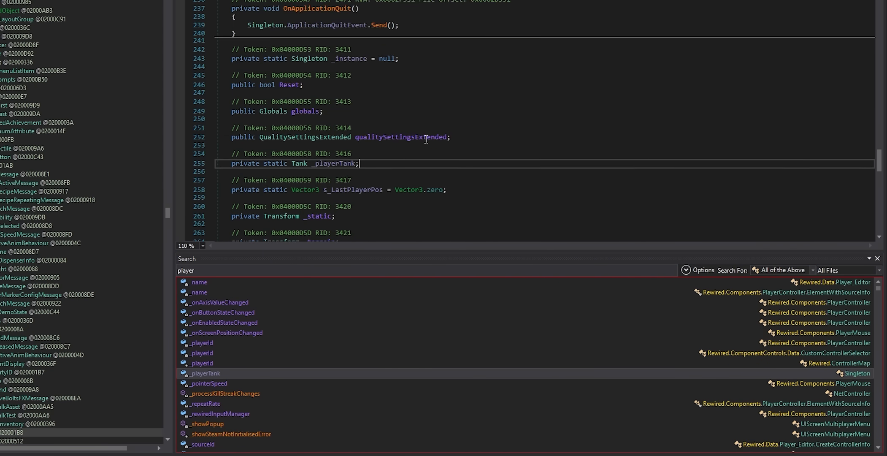
pyautogui.moveTo(448, 160)
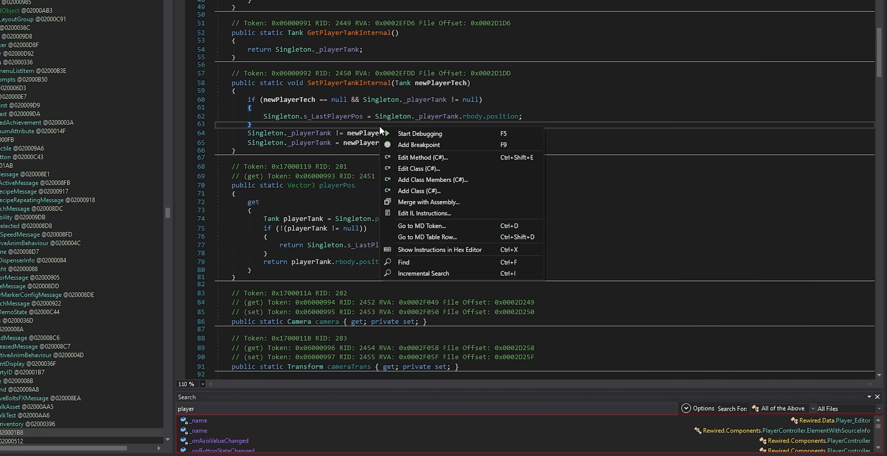
# Step: Edit SetPlayerTankInternal in C# and append the comment '// Add some bullshit to make your epic haxxxxx'
pyautogui.click(422, 157)
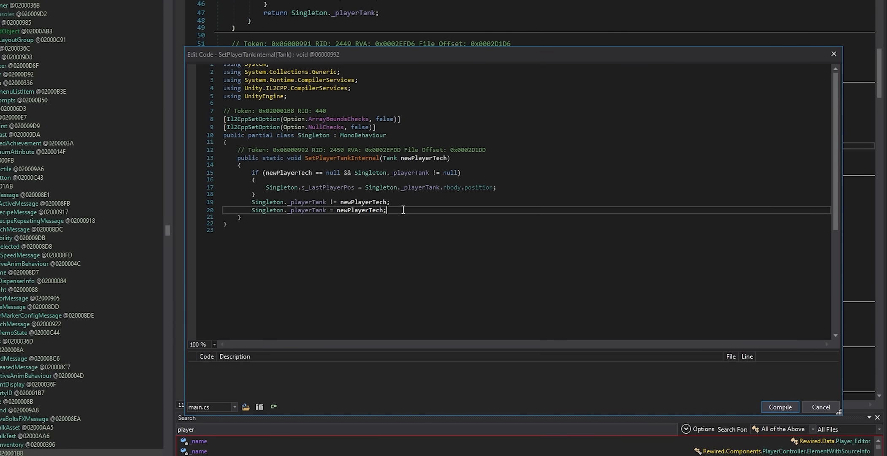
pyautogui.write('// Add some bullshit to')
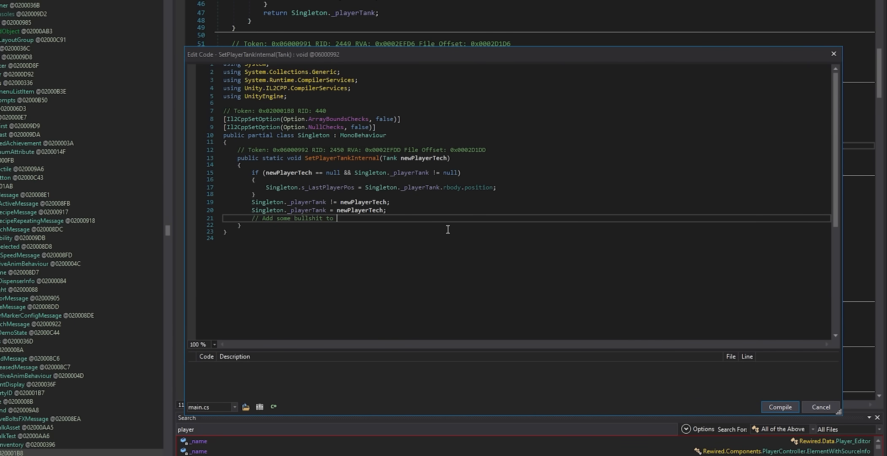
pyautogui.write('make your epic haxxxxx!!! <3')
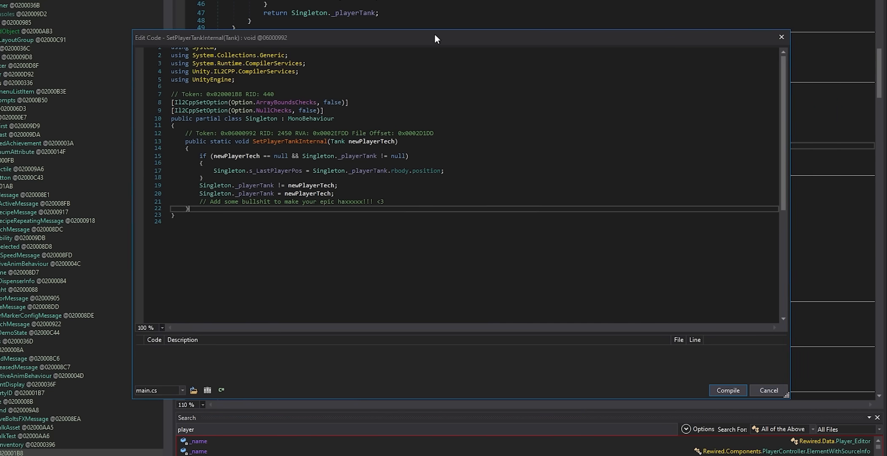
pyautogui.click(727, 390)
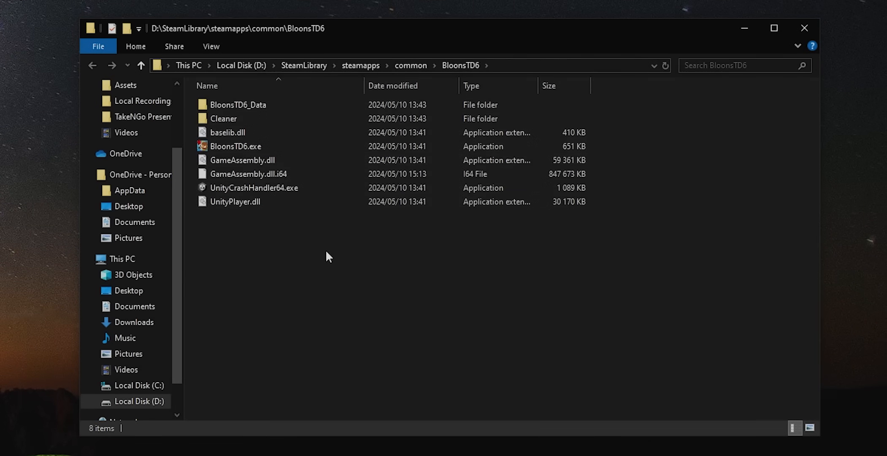
# Step: Navigate BloonsTD6_Data\il2cpp_data\Metadata to reach global-metadata.dat
pyautogui.click(234, 202)
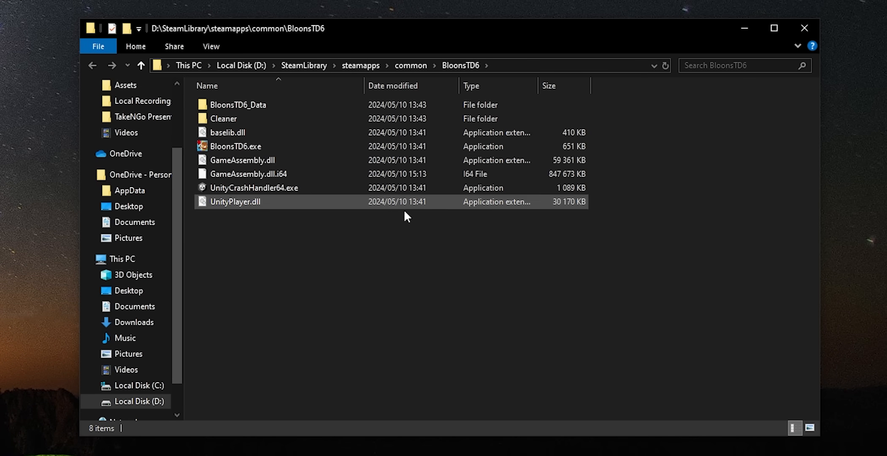
pyautogui.doubleClick(238, 104)
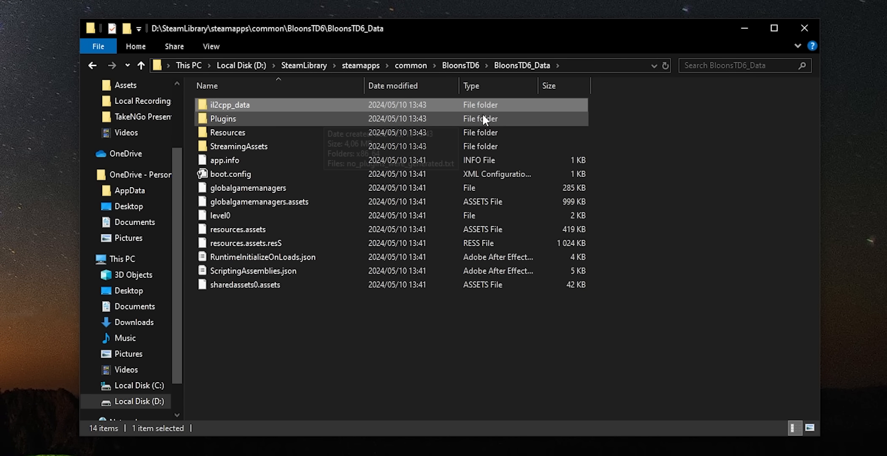
pyautogui.click(229, 105)
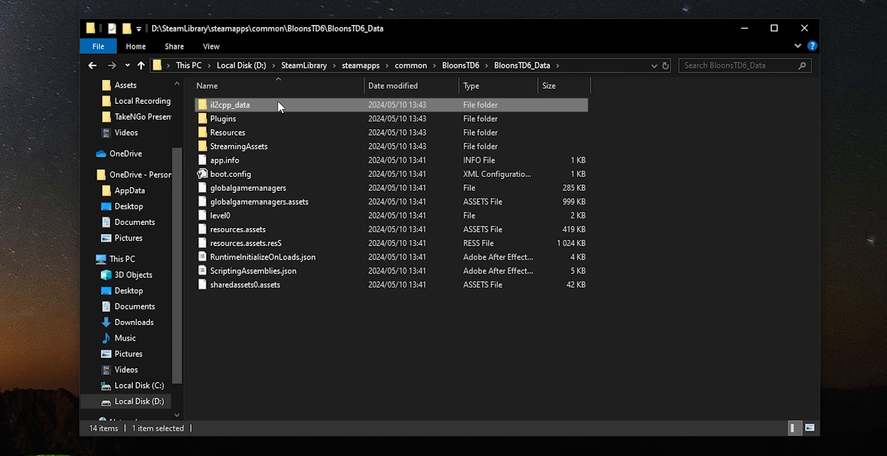
pyautogui.click(224, 161)
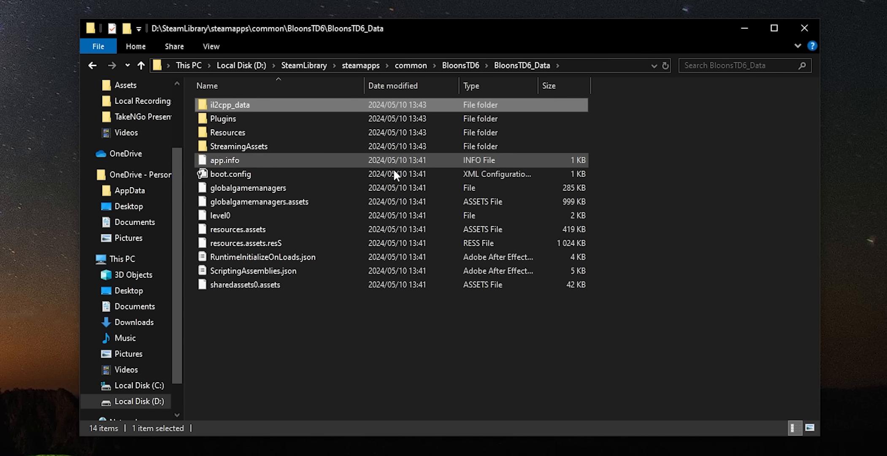
pyautogui.doubleClick(229, 104)
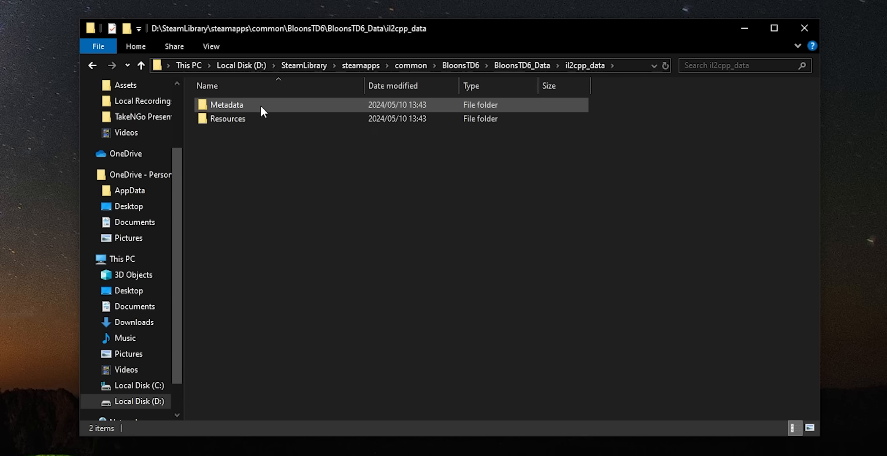
pyautogui.click(226, 104)
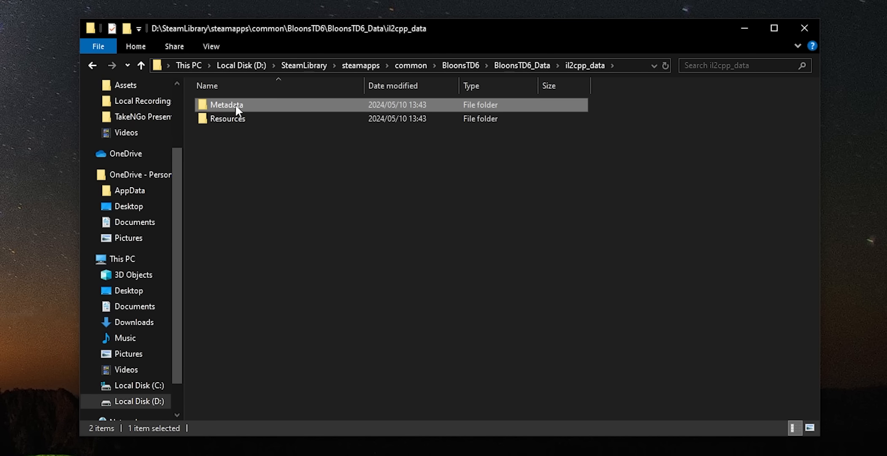
pyautogui.doubleClick(225, 104)
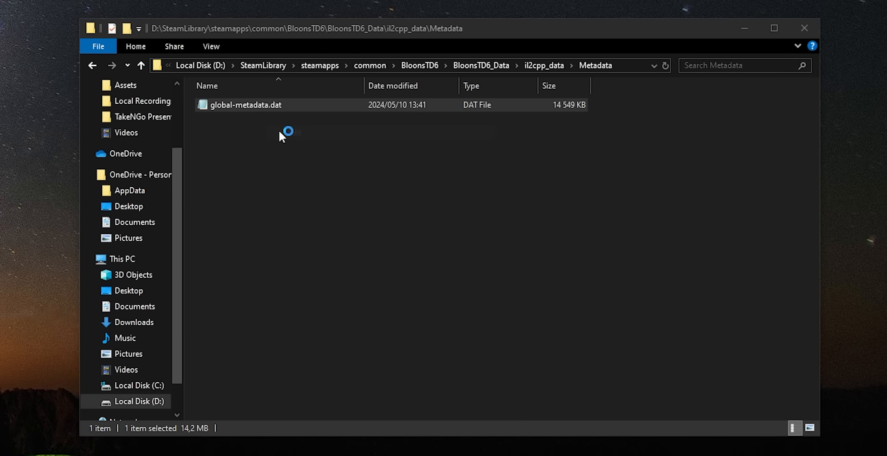
pyautogui.doubleClick(247, 104)
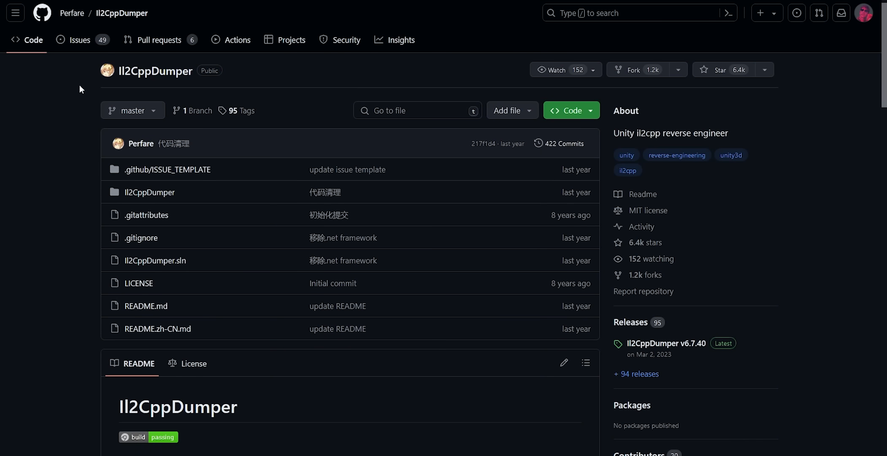
pyautogui.moveTo(788, 255)
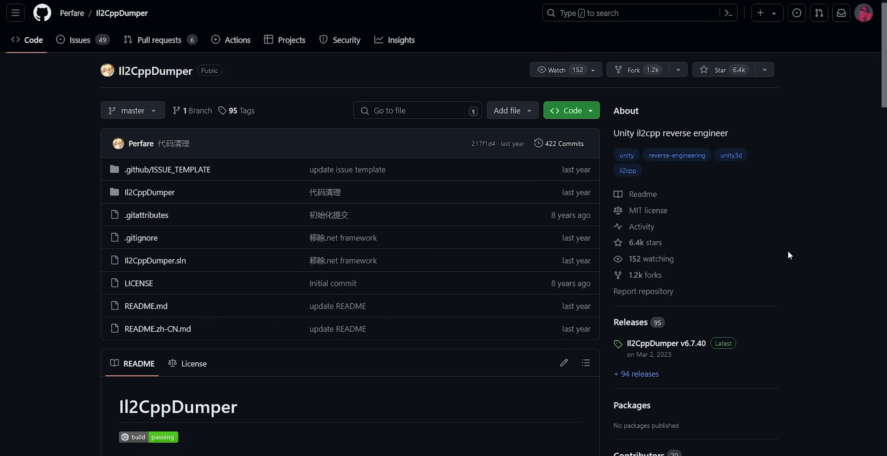
# Step: Download the Il2CppDumper v6.7.40 Windows zip and view its files in the archive manager
pyautogui.click(665, 344)
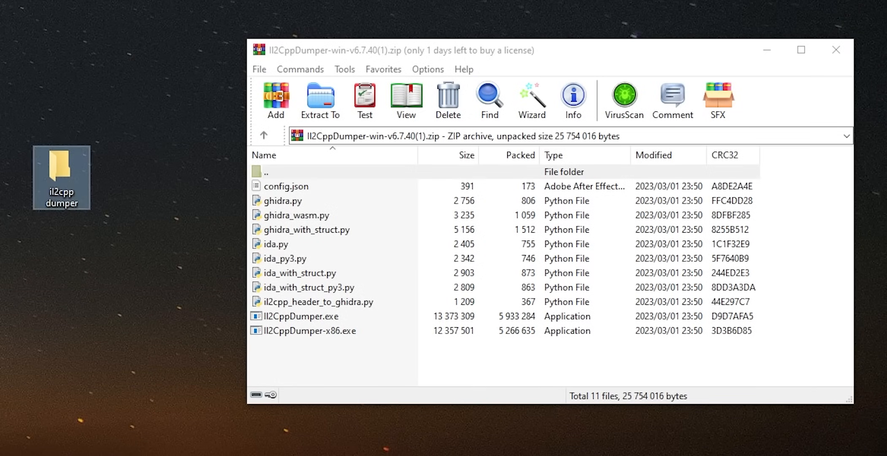
# Step: Run Il2CppDumper on GameAssembly.dll and global-metadata.dat to produce the DummyDll assemblies
pyautogui.press('ctrl+a')
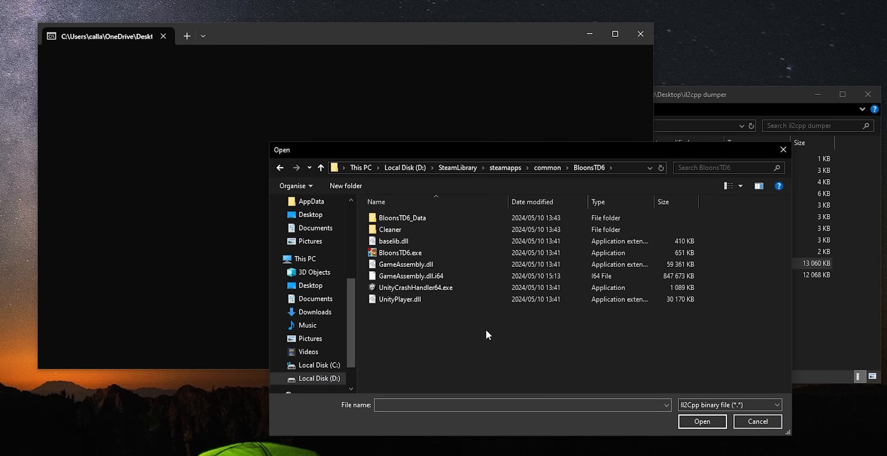
pyautogui.click(405, 264)
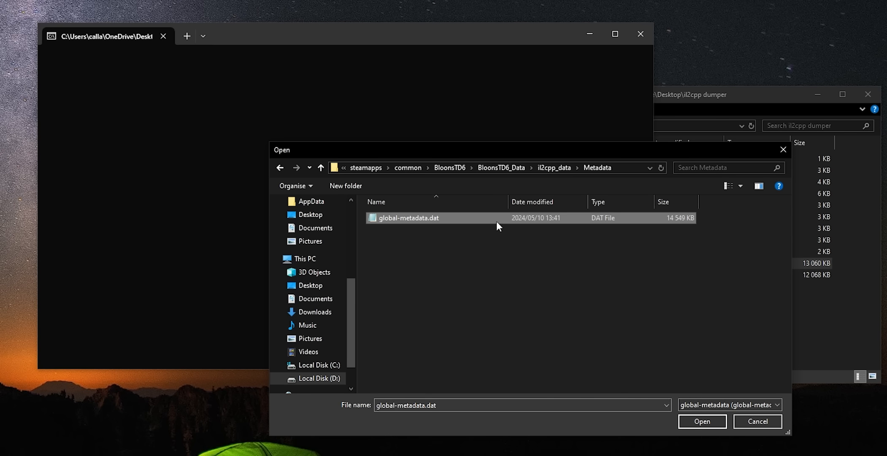
pyautogui.click(702, 420)
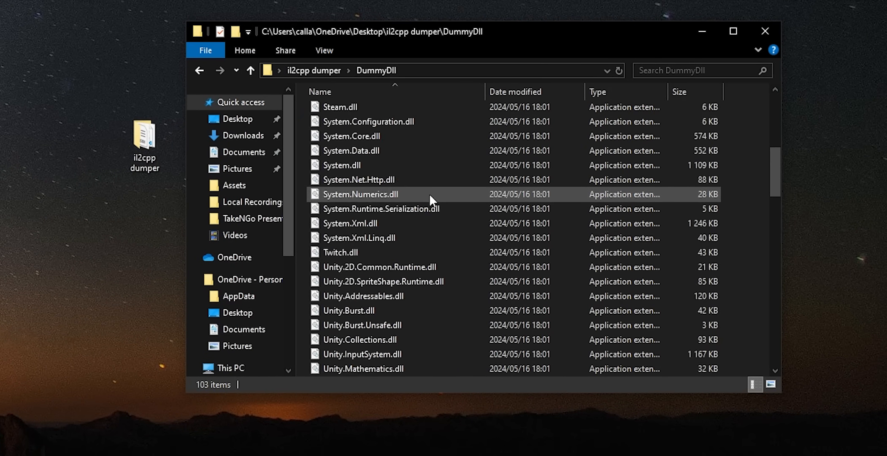
pyautogui.scroll(-3)
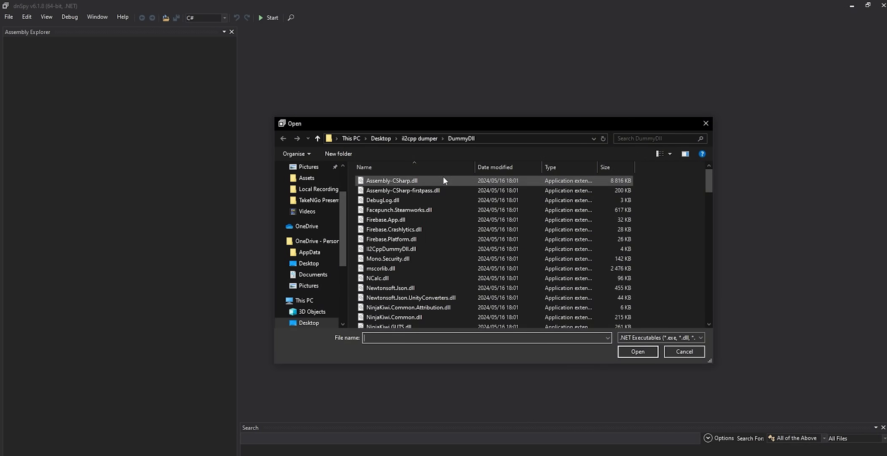
# Step: Load the dummy Assembly-CSharp.dll, expand BindActive and select OnDisable's RVA 0x39B410
pyautogui.click(637, 351)
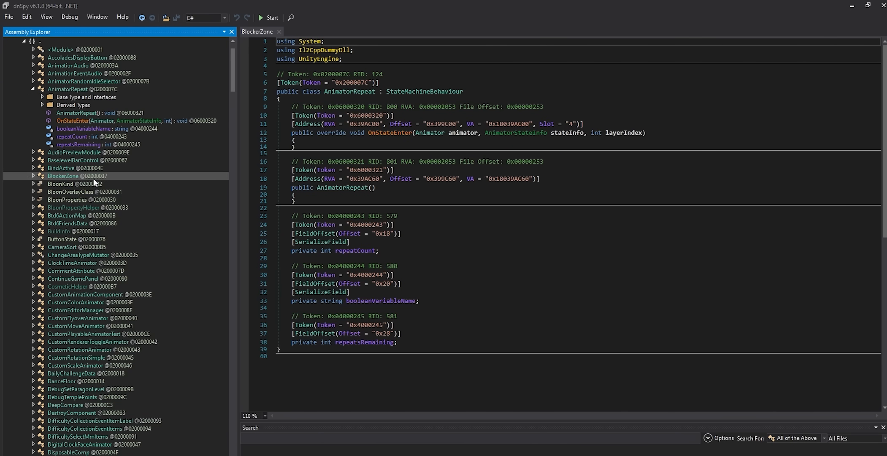
pyautogui.click(75, 144)
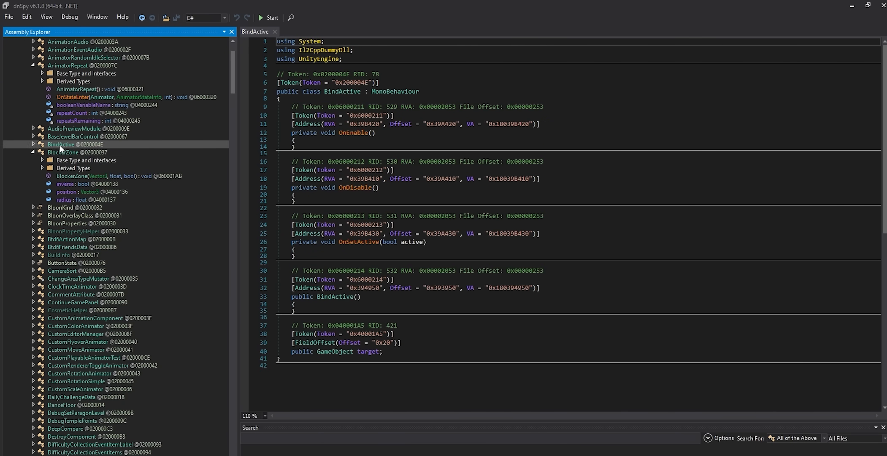
pyautogui.click(34, 144)
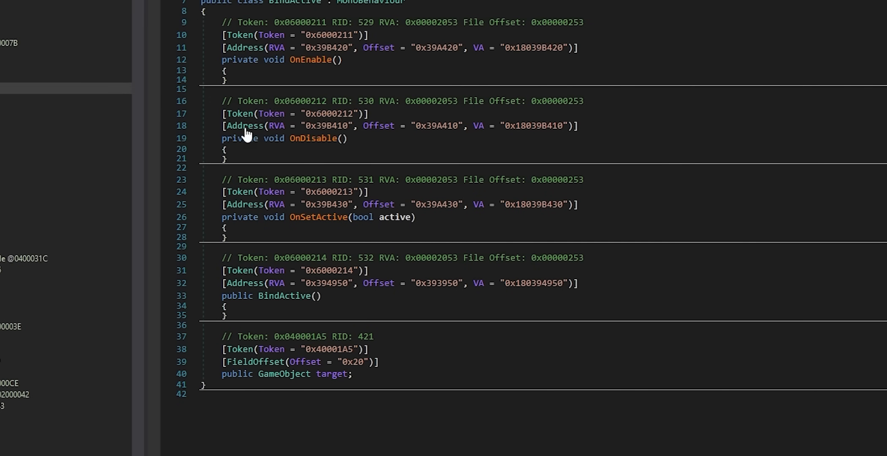
pyautogui.moveTo(267, 126); pyautogui.dragTo(356, 126)
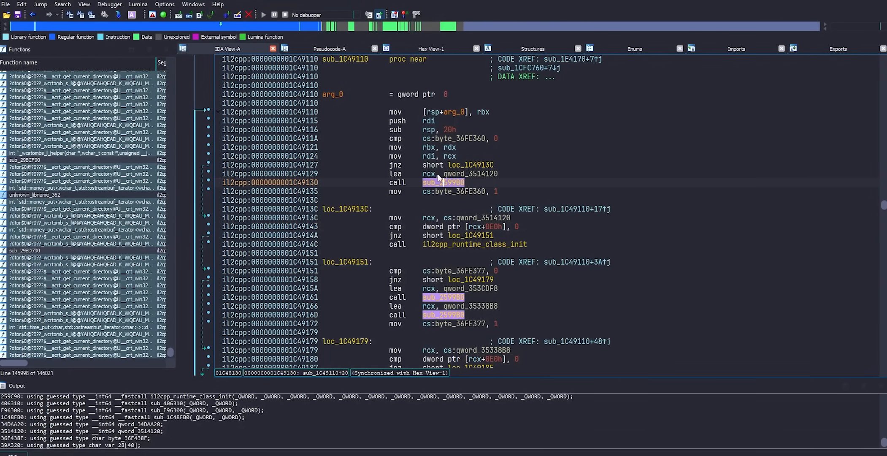
# Step: Jump to address 39B410, landing on the sub_39B410 subroutine for BindActive's OnDisable
pyautogui.click(40, 5)
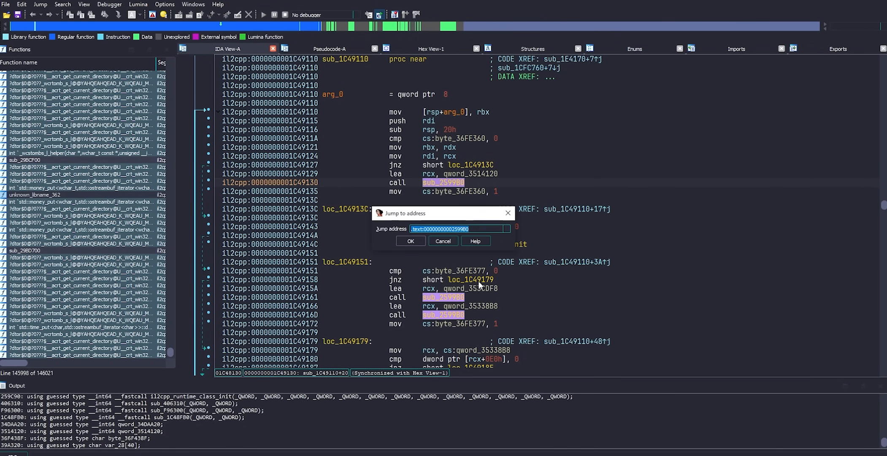
pyautogui.click(411, 240)
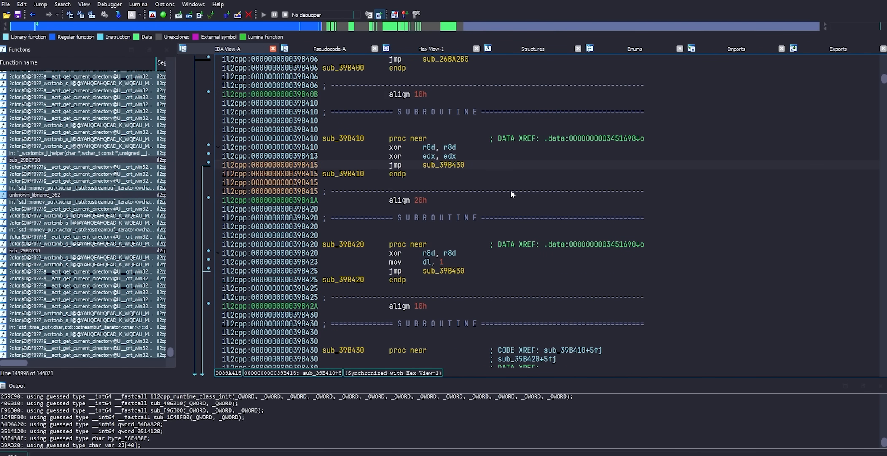
pyautogui.moveTo(509, 174)
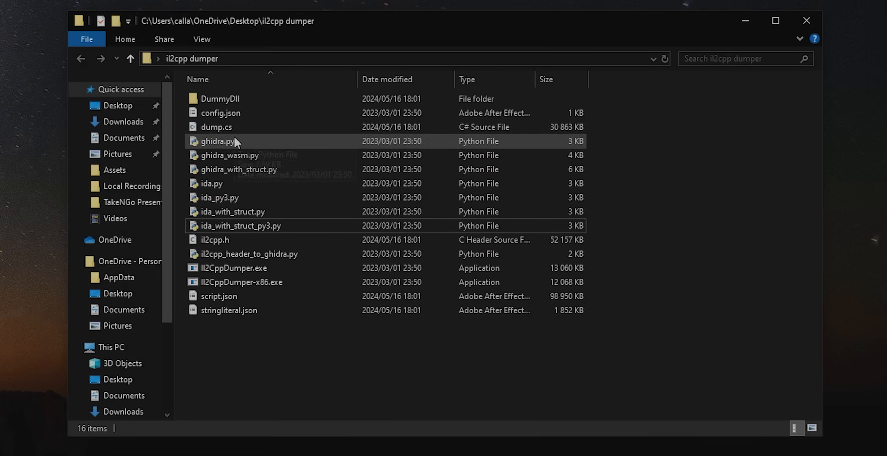
# Step: Select the Ghidra/IDA helper .py scripts, then open il2cpp.h for editing in VS Code
pyautogui.click(240, 226)
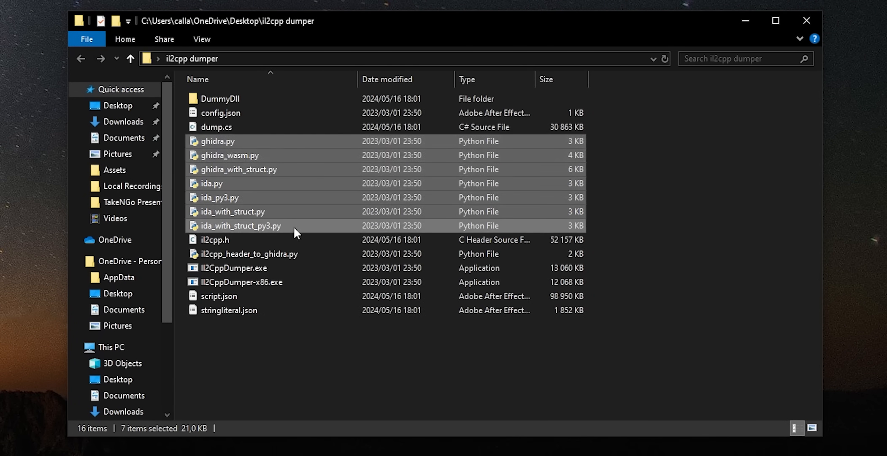
pyautogui.moveTo(418, 197)
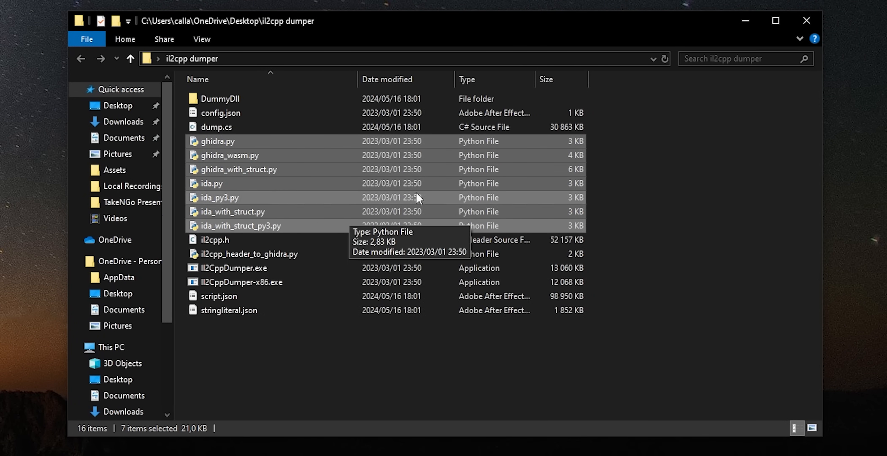
pyautogui.click(246, 253)
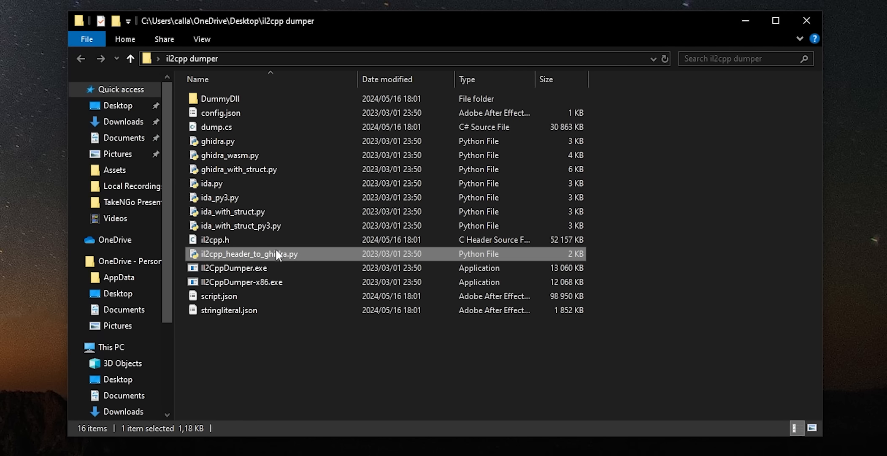
pyautogui.rightClick(227, 239)
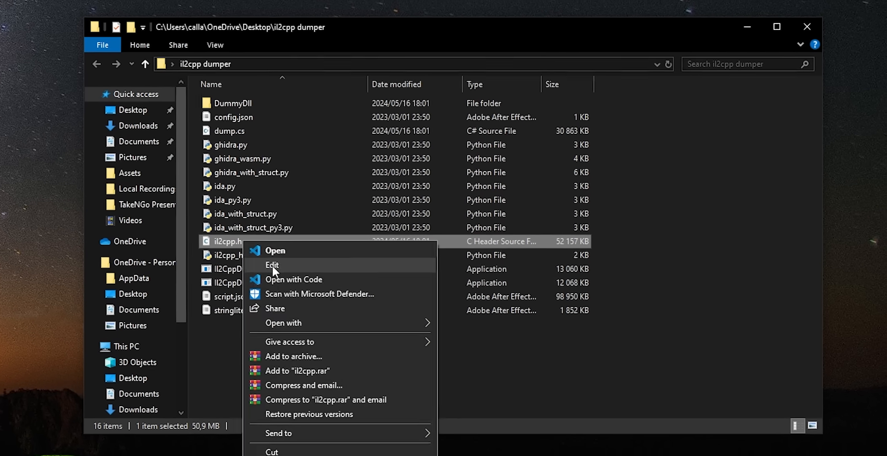
pyautogui.click(293, 278)
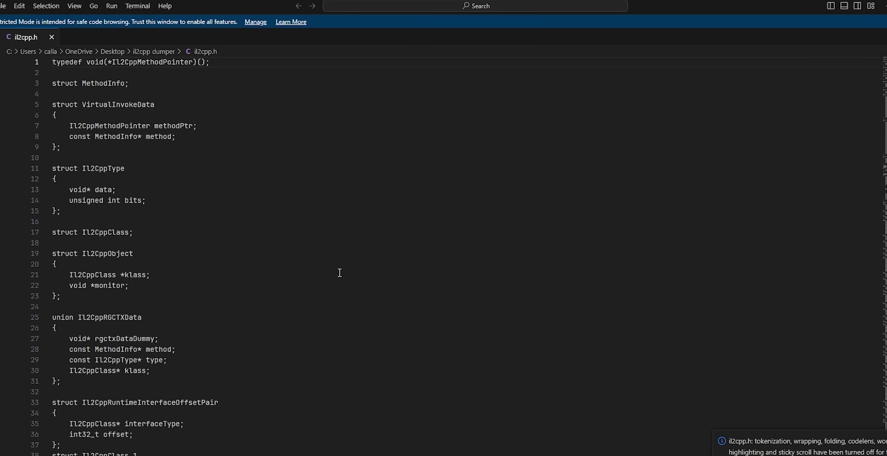
pyautogui.scroll(-3)
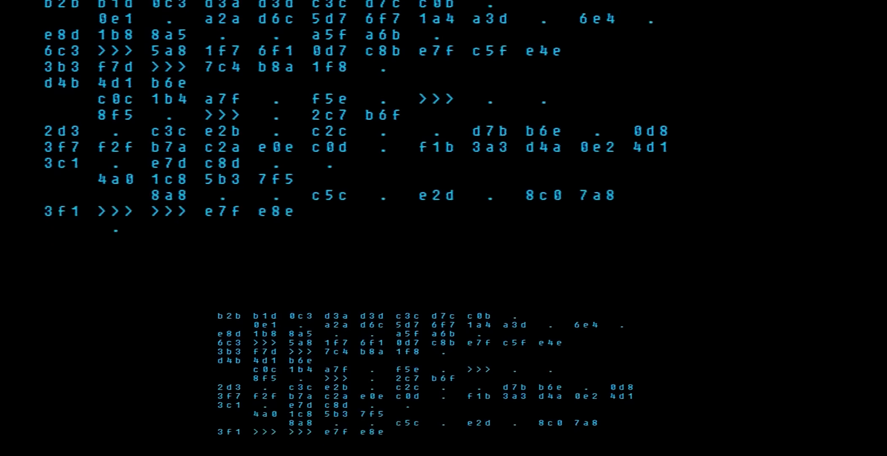
pyautogui.scroll(-3)
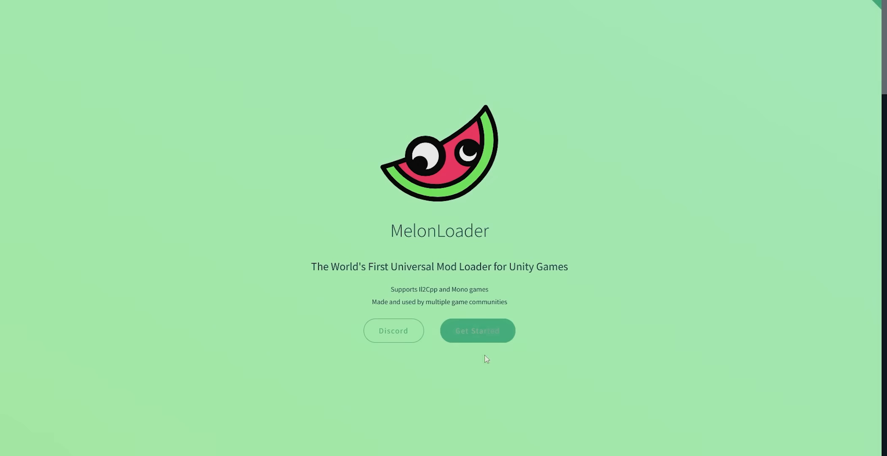
# Step: Open MelonLoader's Get Started guide and scroll to the automated and manual installation instructions
pyautogui.click(477, 330)
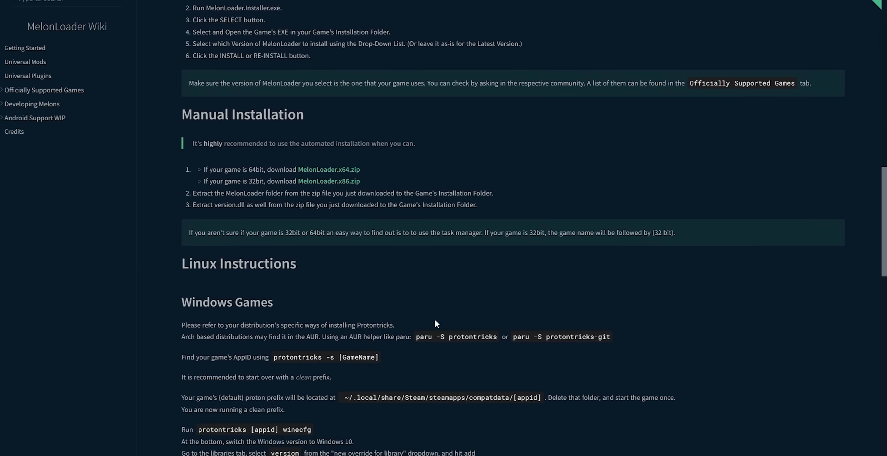
pyautogui.scroll(-3)
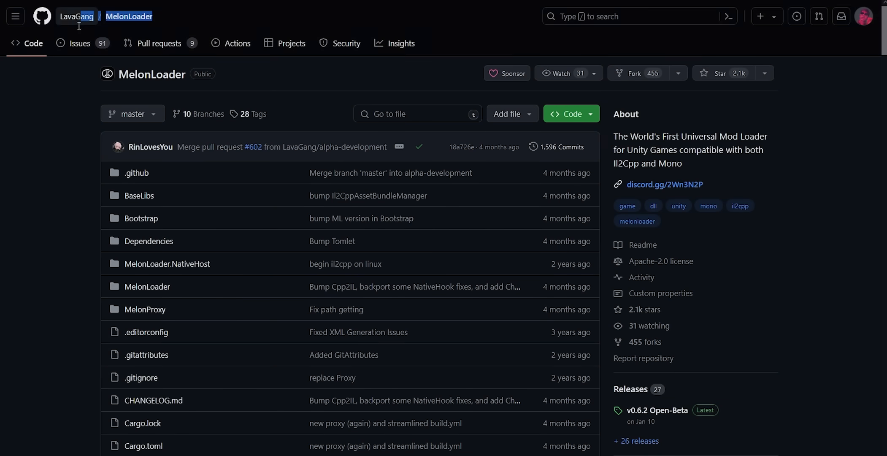
pyautogui.scroll(-3)
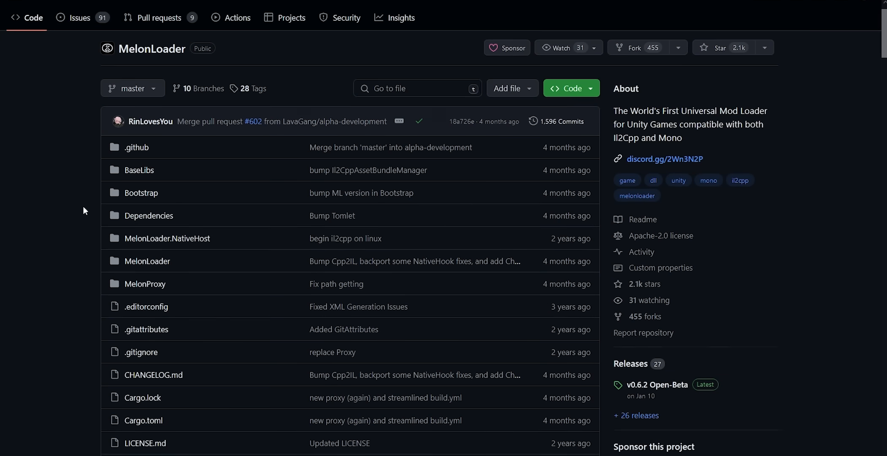
pyautogui.scroll(-3)
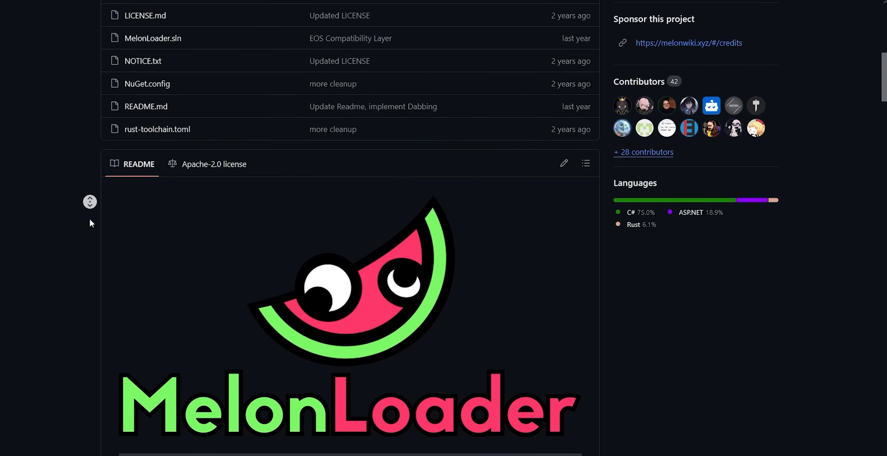
pyautogui.scroll(-3)
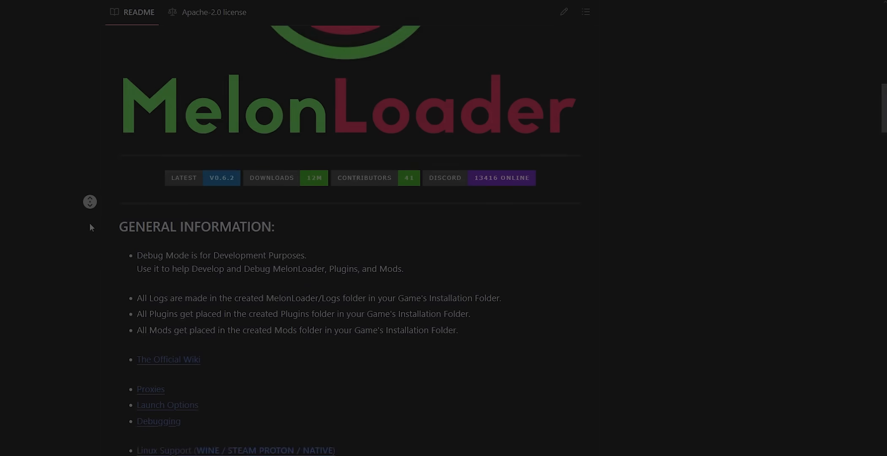